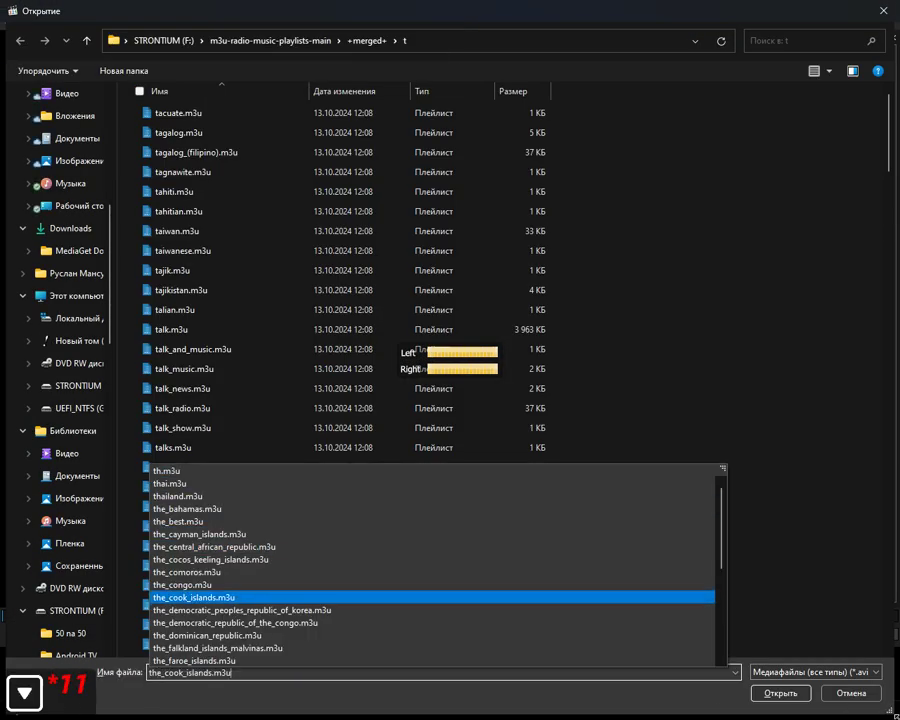
- Load the Congo .m3u playlist of fourteen radio stations into the player
{"action": "left_click", "coordinate": [779, 692]}
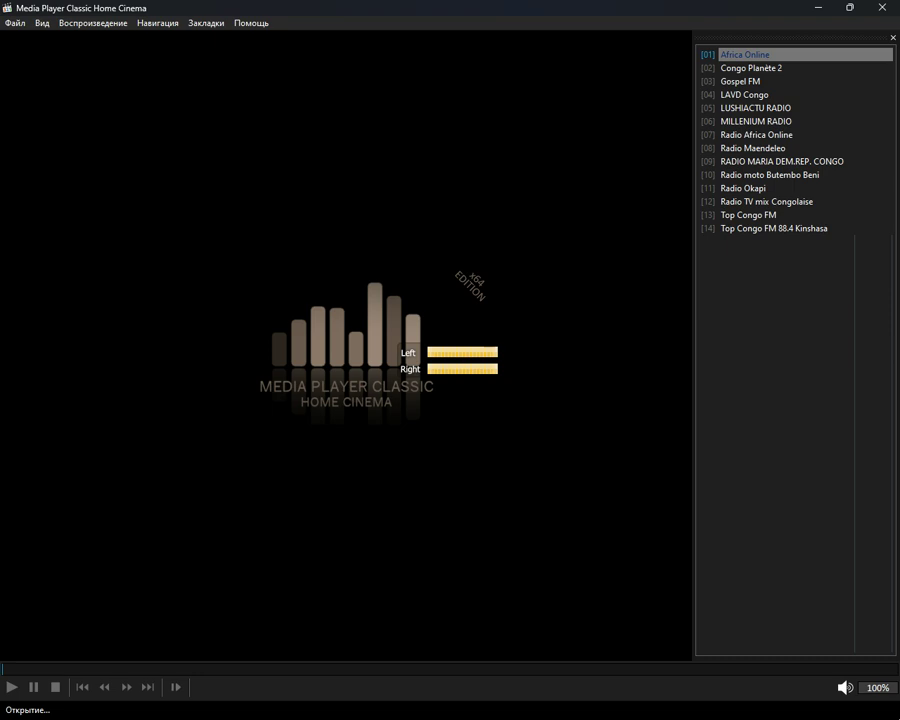
- Skip the failed Africa Online entry so Congo Planète 2 starts streaming
{"action": "left_click", "coordinate": [751, 67]}
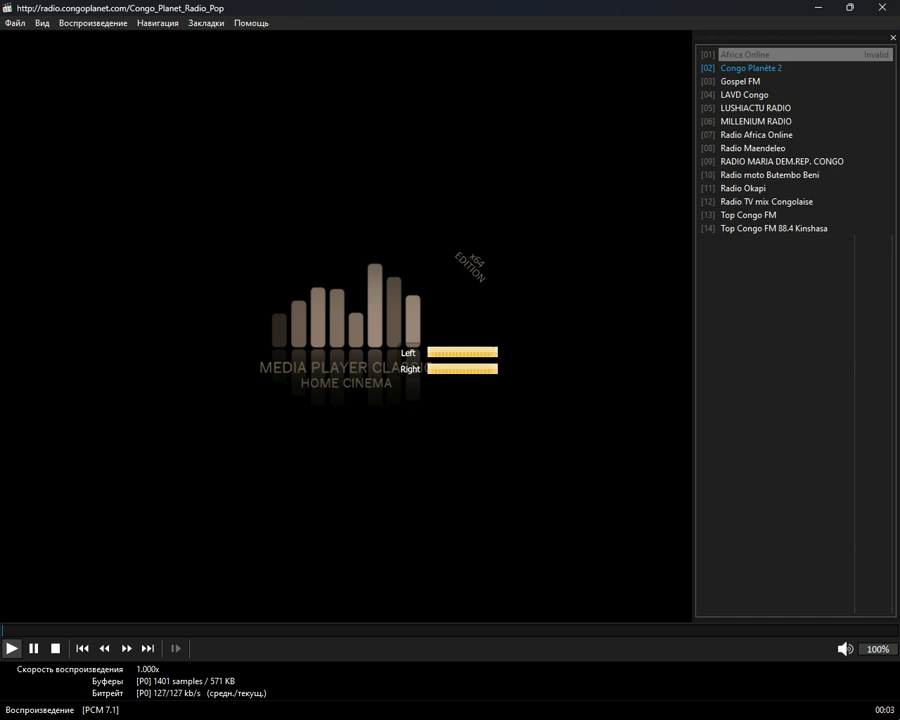
- Advance past the invalid LAVD Congo entry to LUSHIACTU RADIO
{"action": "left_click", "coordinate": [740, 81]}
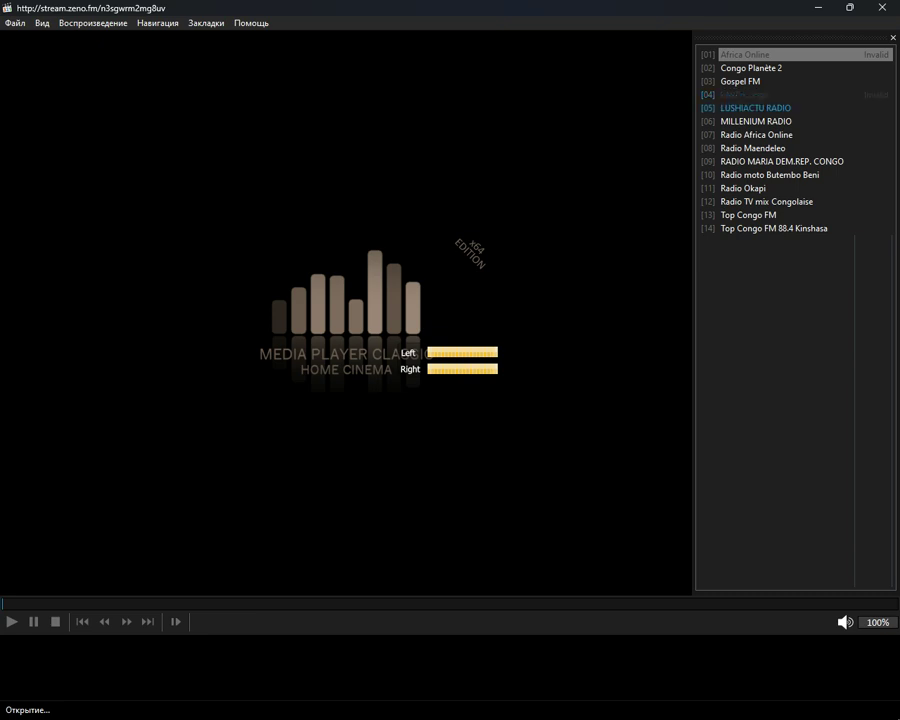
- Skip past LUSHIACTU RADIO, Radio Africa Online, Radio Maendeleo and RADIO MARIA, then play Radio moto Butembo Beni
{"action": "left_click", "coordinate": [755, 121]}
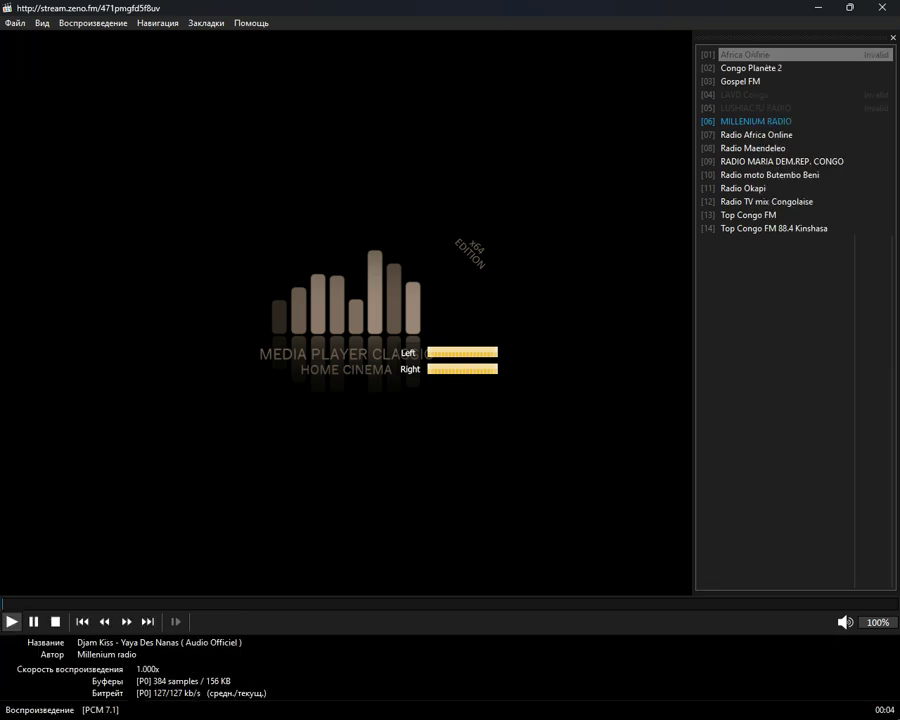
{"action": "left_click", "coordinate": [756, 134]}
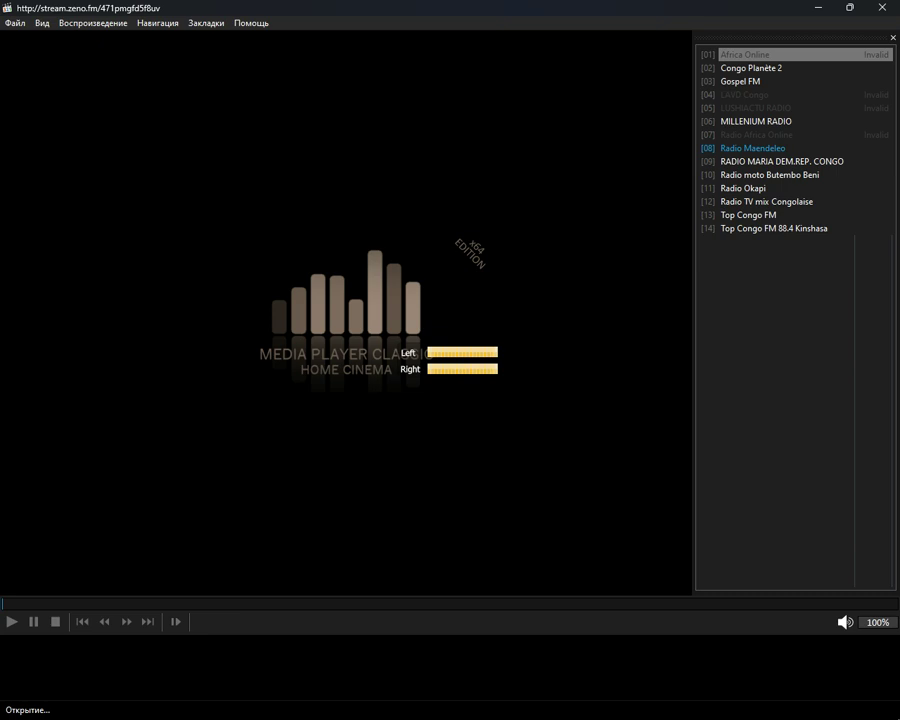
{"action": "left_click", "coordinate": [781, 161]}
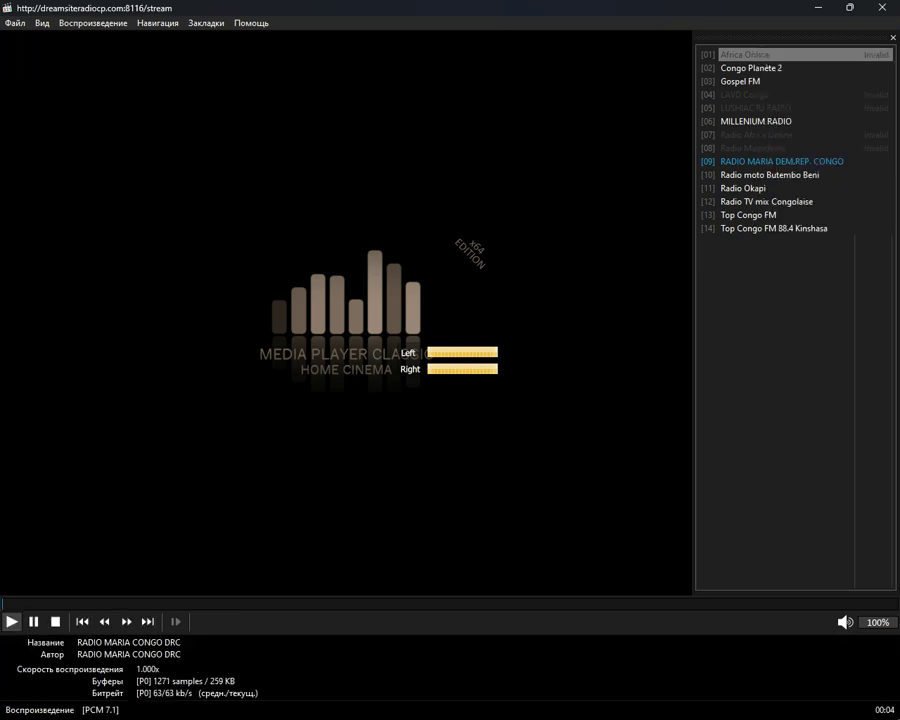
{"action": "left_click", "coordinate": [769, 174]}
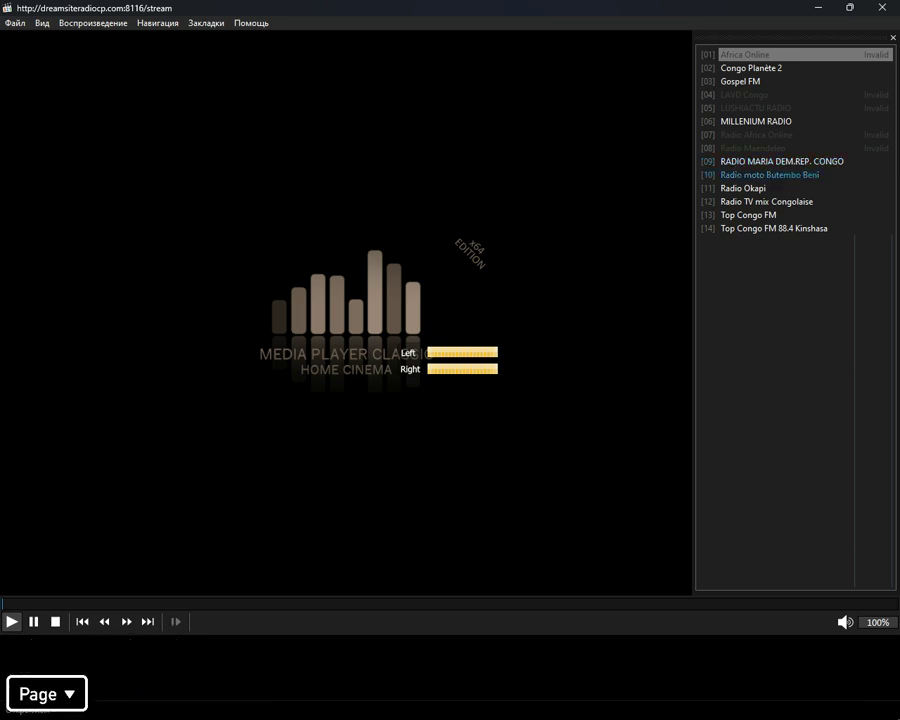
{"action": "double_click", "coordinate": [769, 174]}
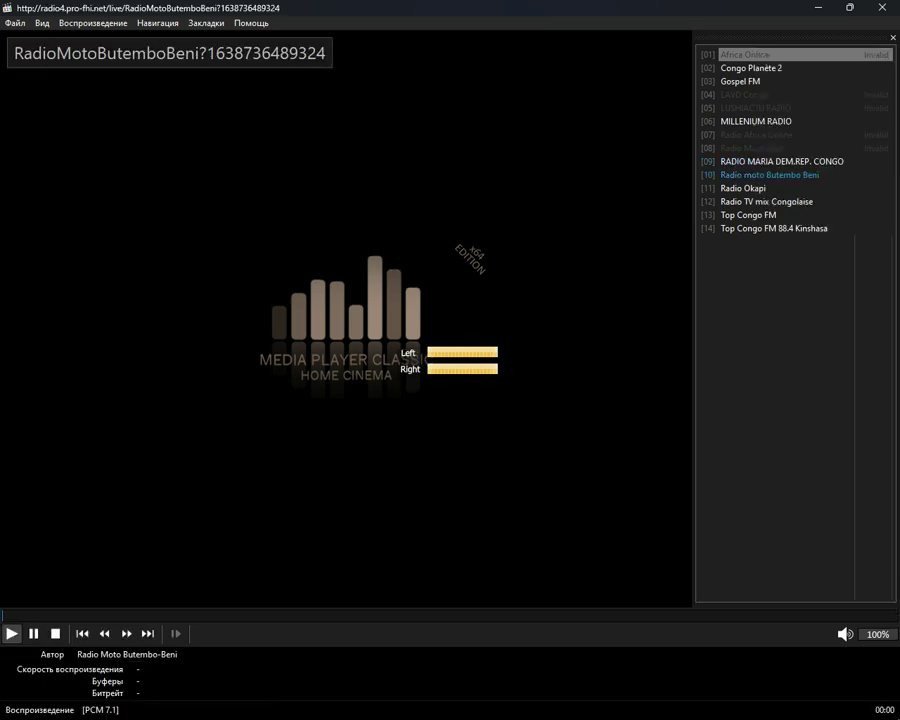